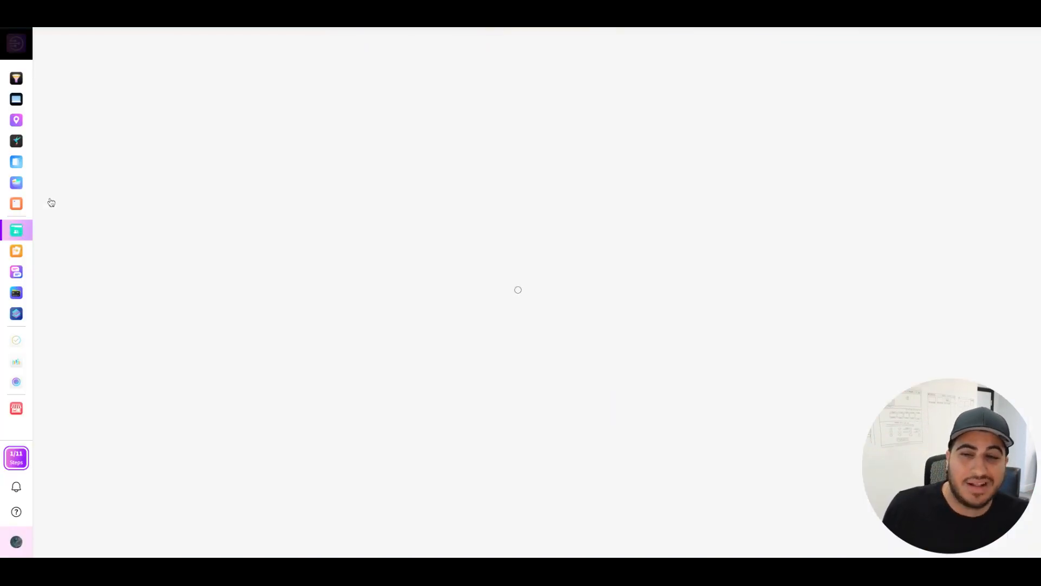
# Expand the sidebar to show app names, then go to the InstaSites template gallery.
pyautogui.click(16, 230)
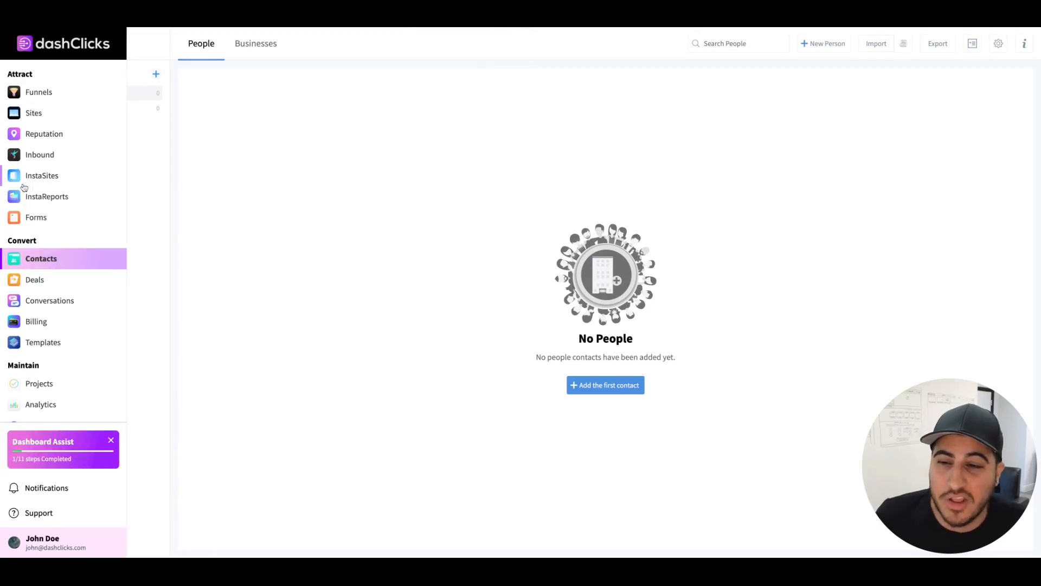
pyautogui.click(42, 175)
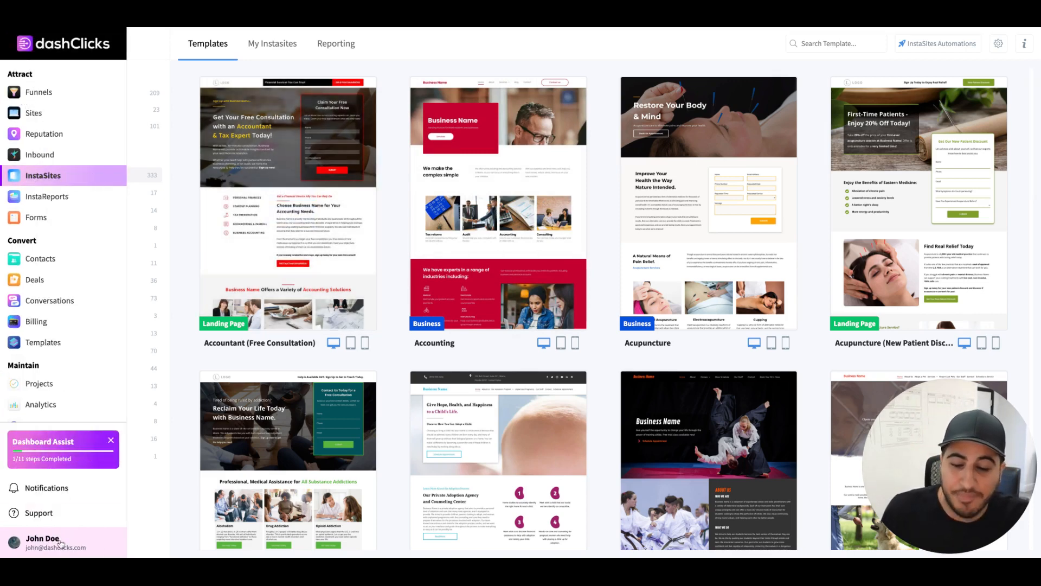
# Collapse the sidebar to icons beside the InstaSites template categories.
pyautogui.click(42, 541)
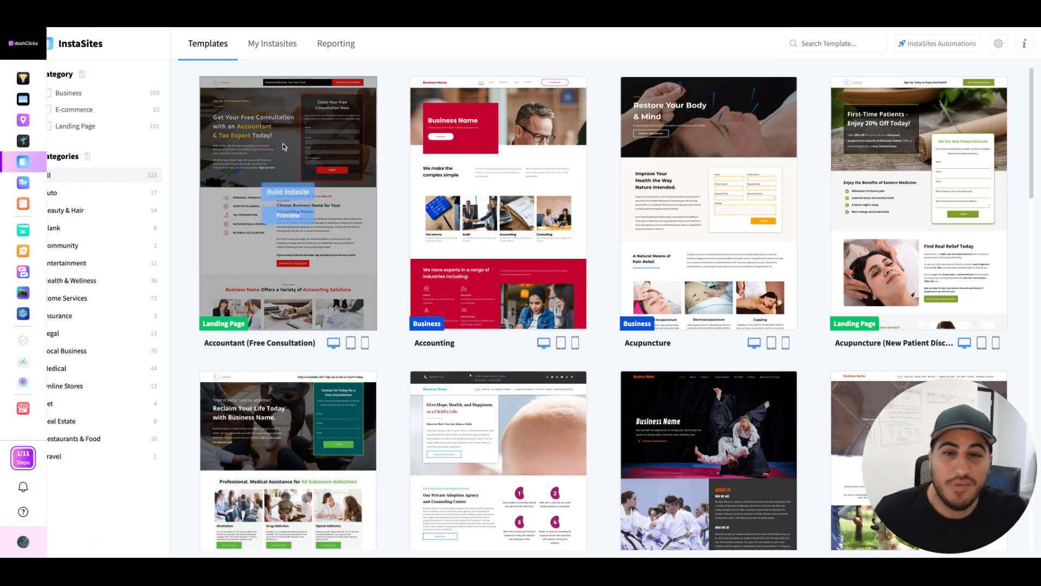
pyautogui.moveTo(429, 66)
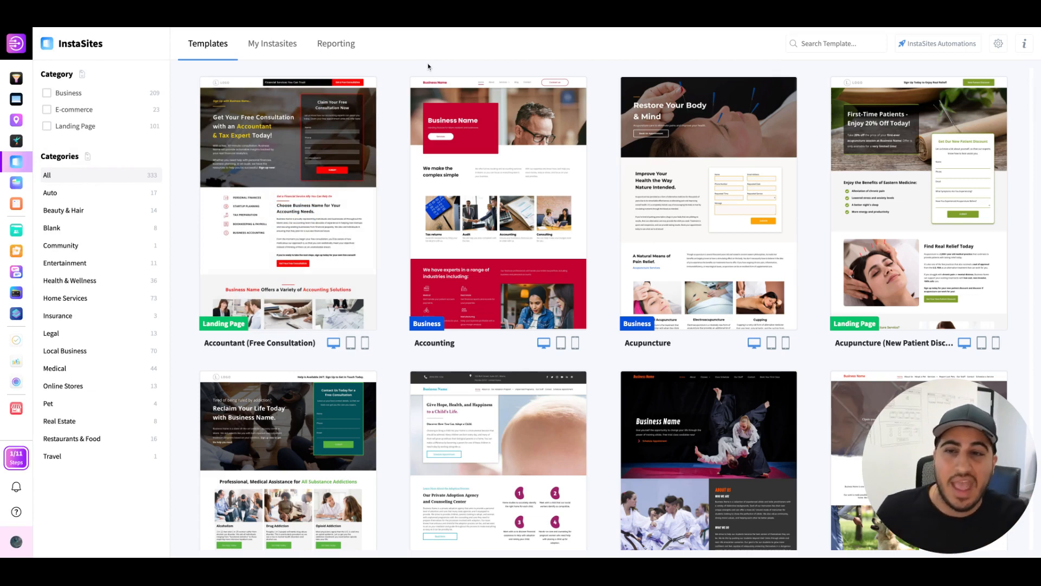
pyautogui.moveTo(130, 63)
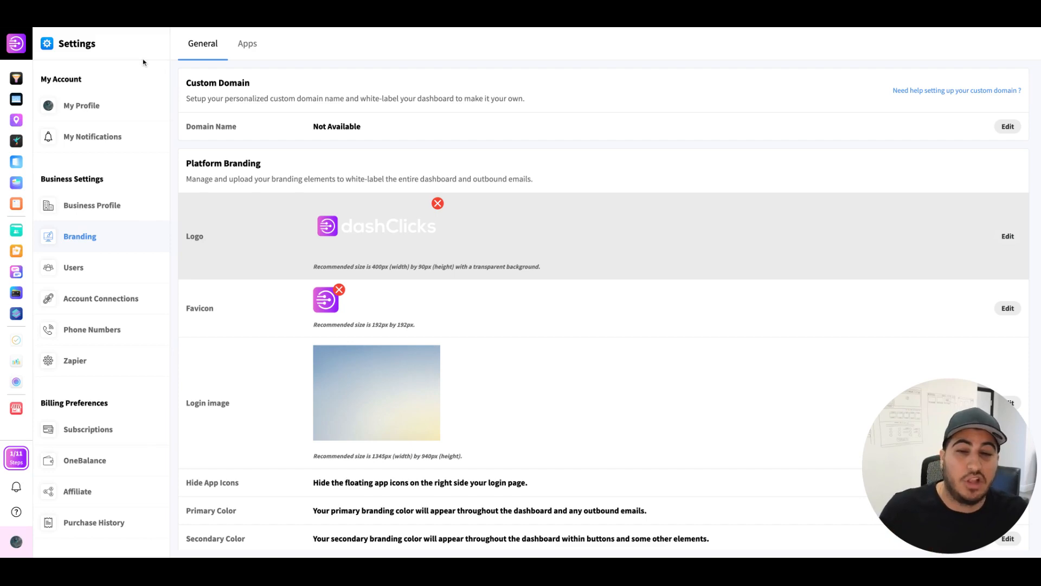
pyautogui.scroll(-3)
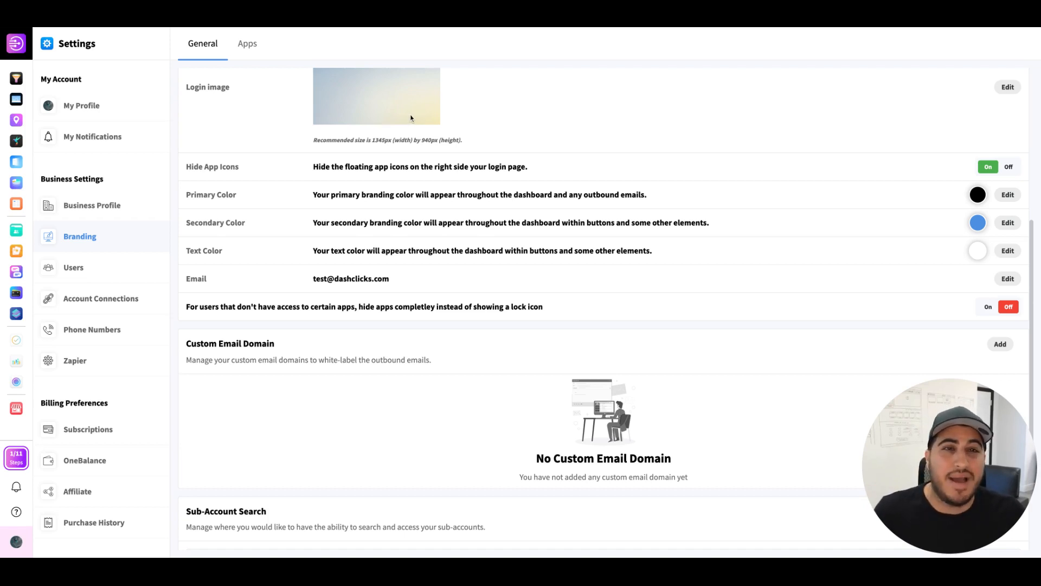
pyautogui.moveTo(767, 83)
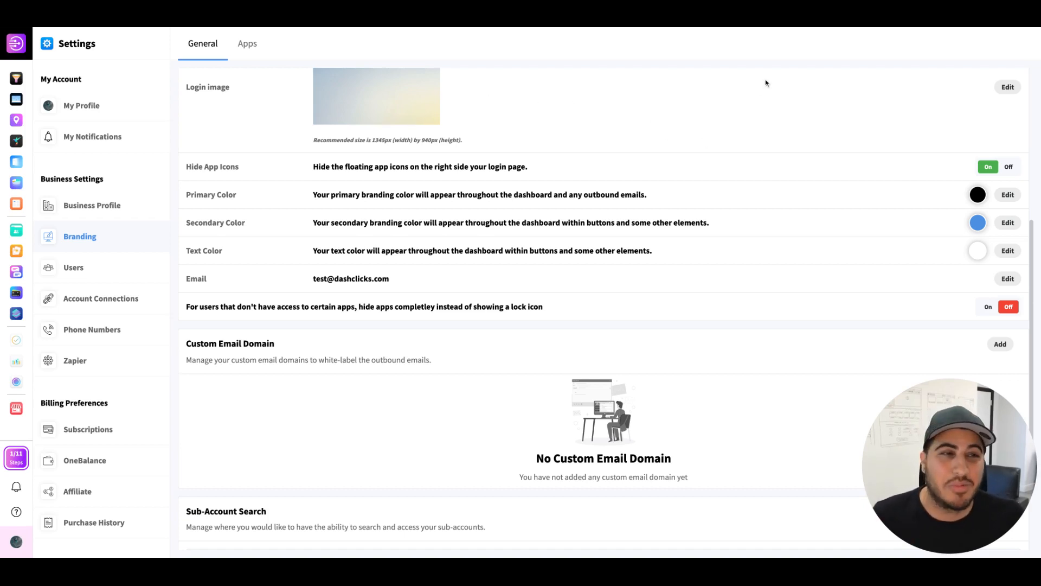